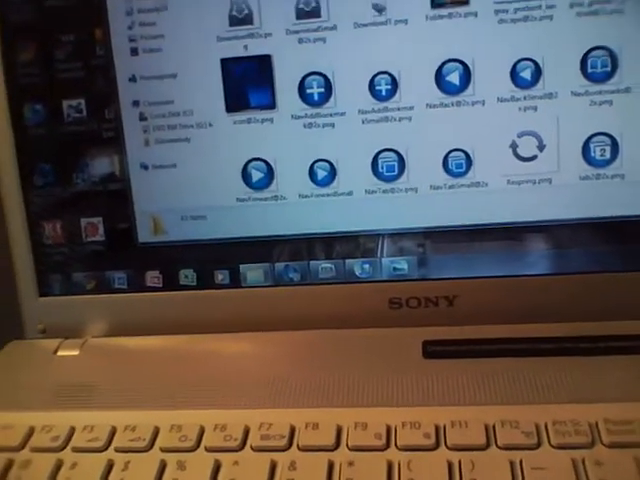
scroll(down, 3)
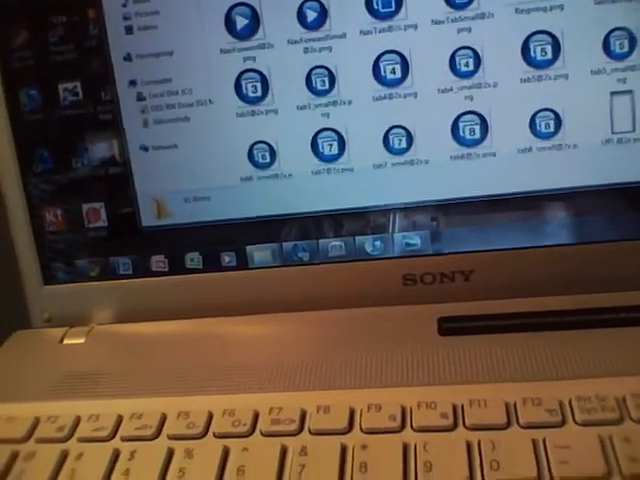